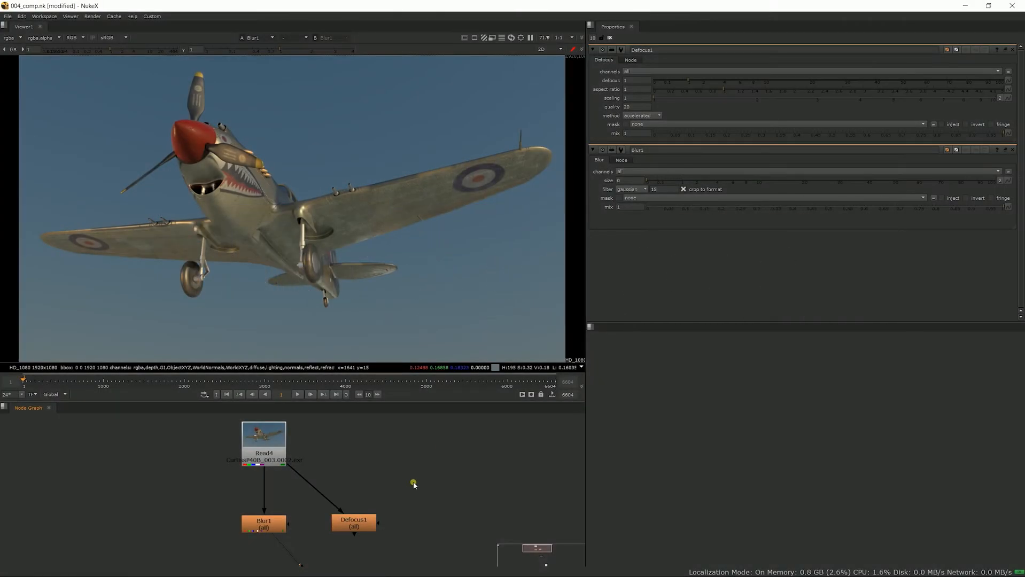
mouse_move(391, 484)
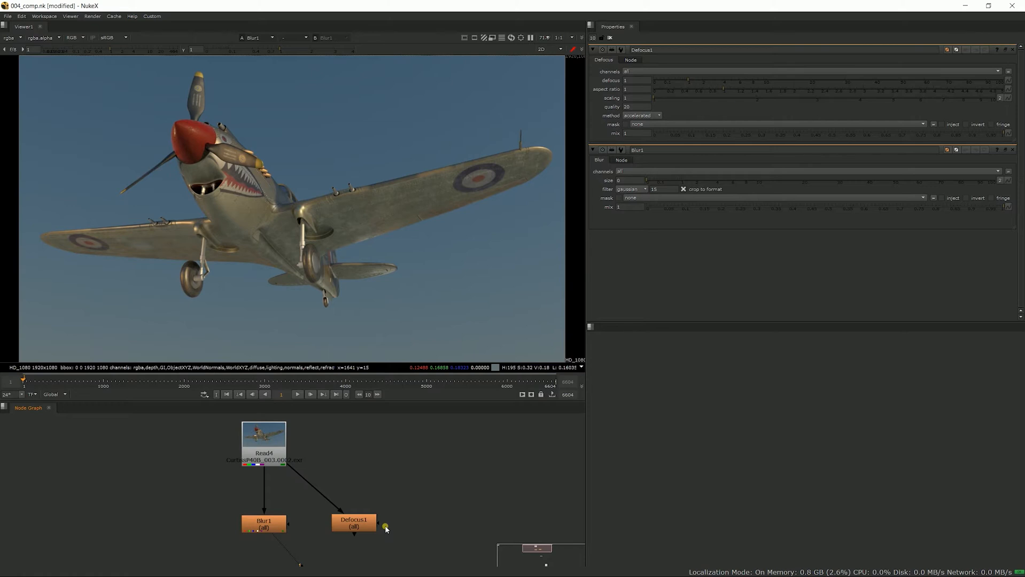
mouse_move(311, 499)
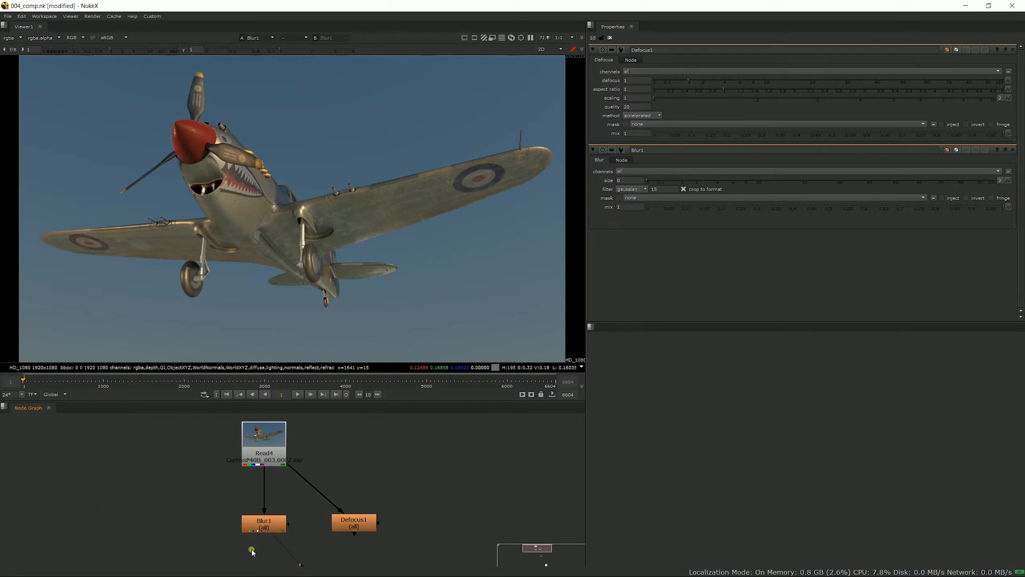
mouse_move(258, 535)
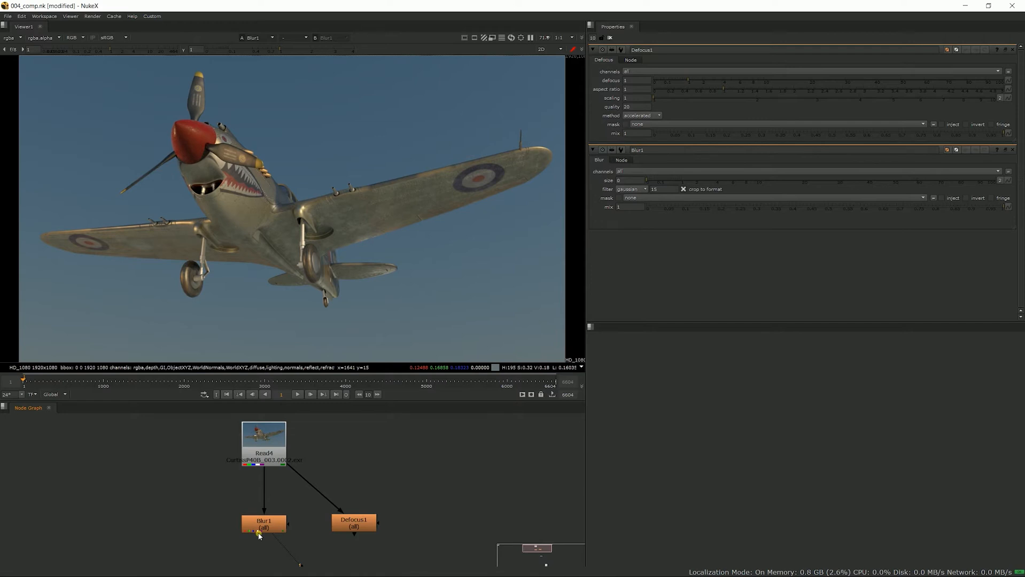
Select Blur1 and set its blur size to 18 to soften the aircraft render.
click(263, 522)
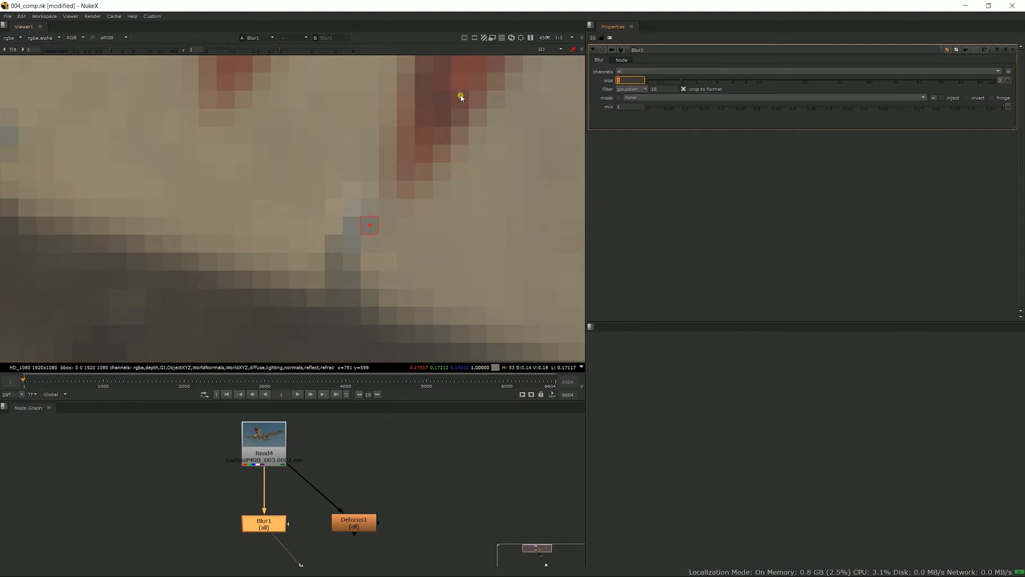
mouse_move(358, 215)
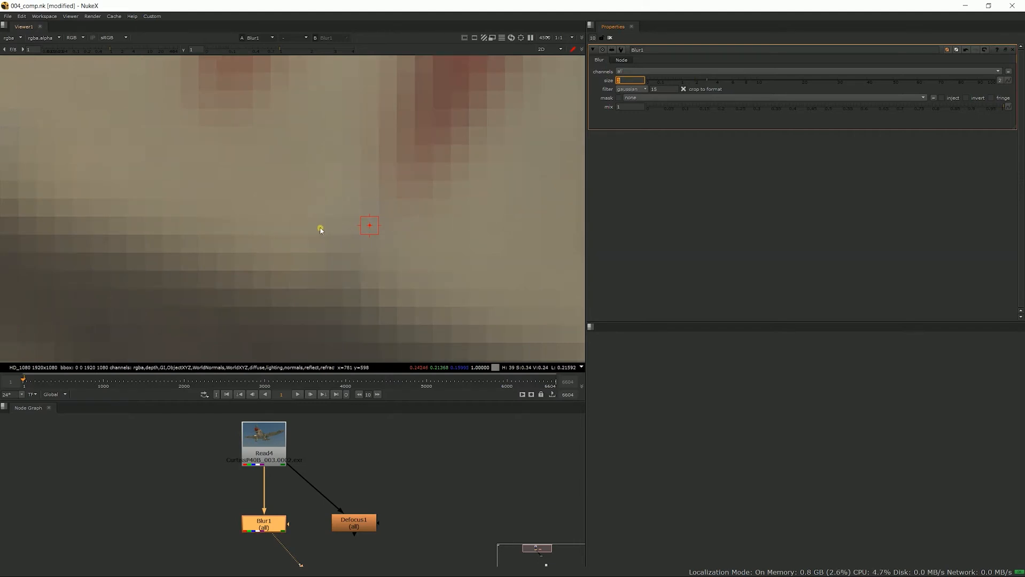
mouse_move(457, 283)
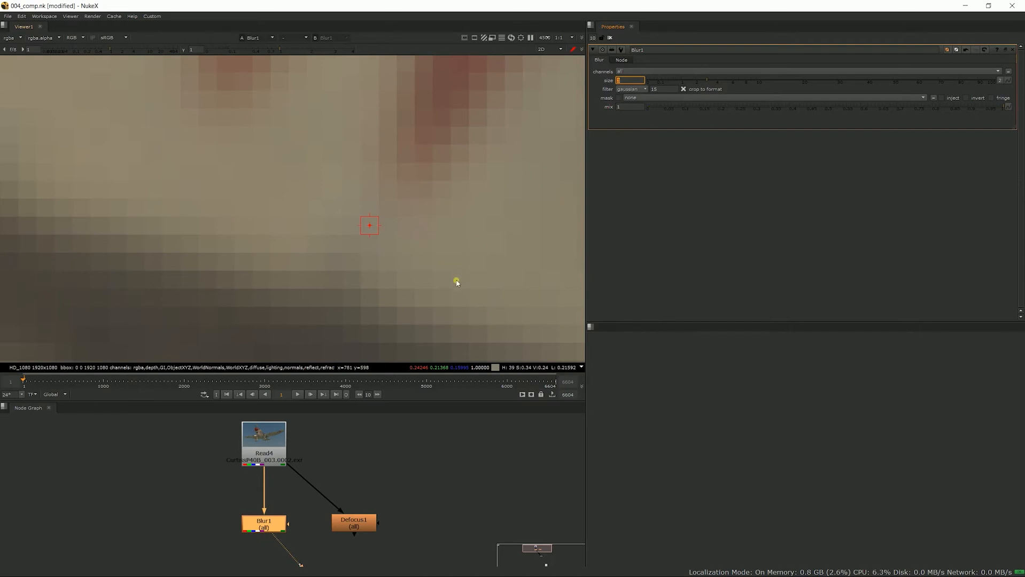
text(3)
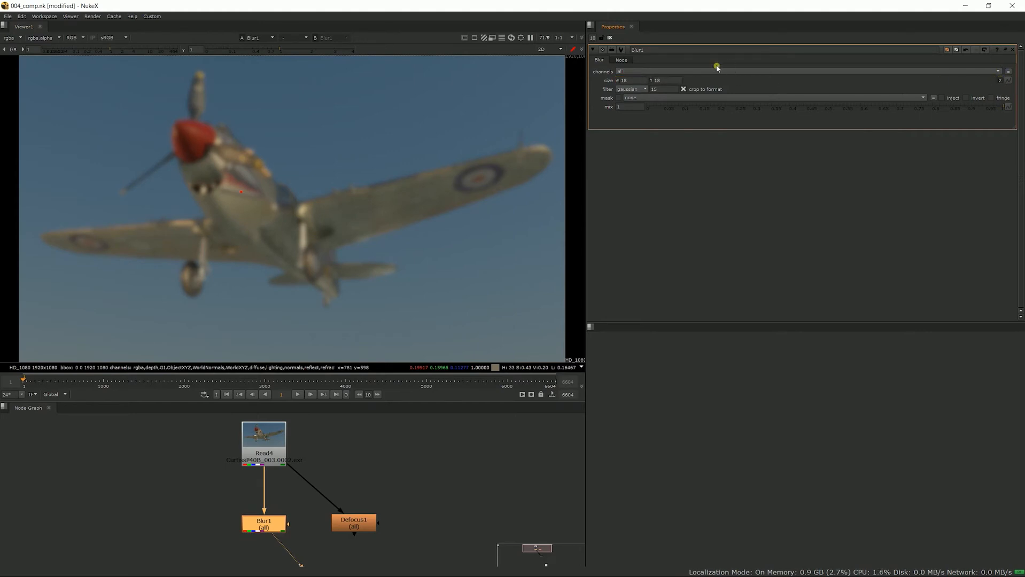
Split Blur1's size to 88 wide by 18 high and lower its mix to about 0.234.
click(633, 80)
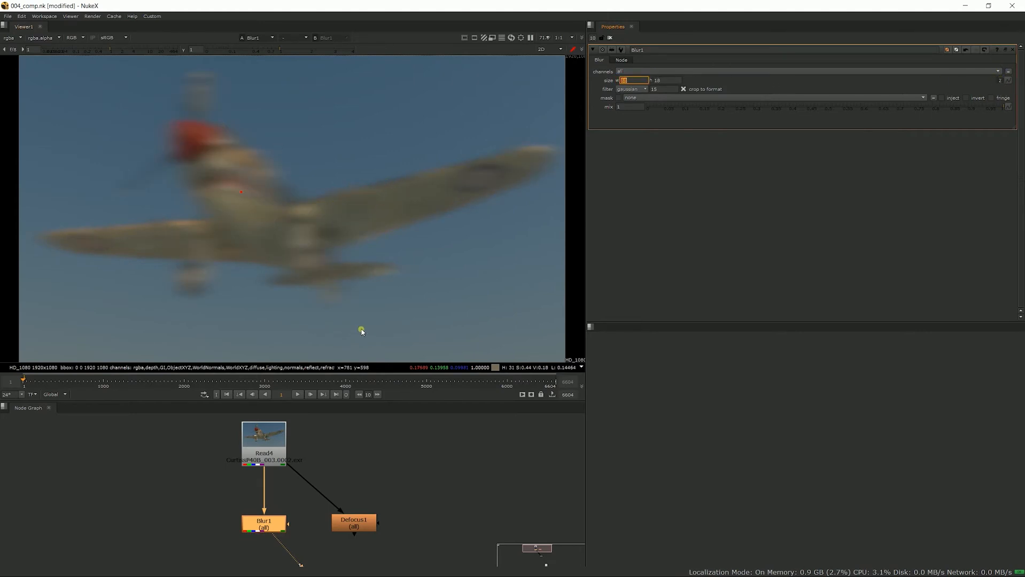
mouse_move(1001, 82)
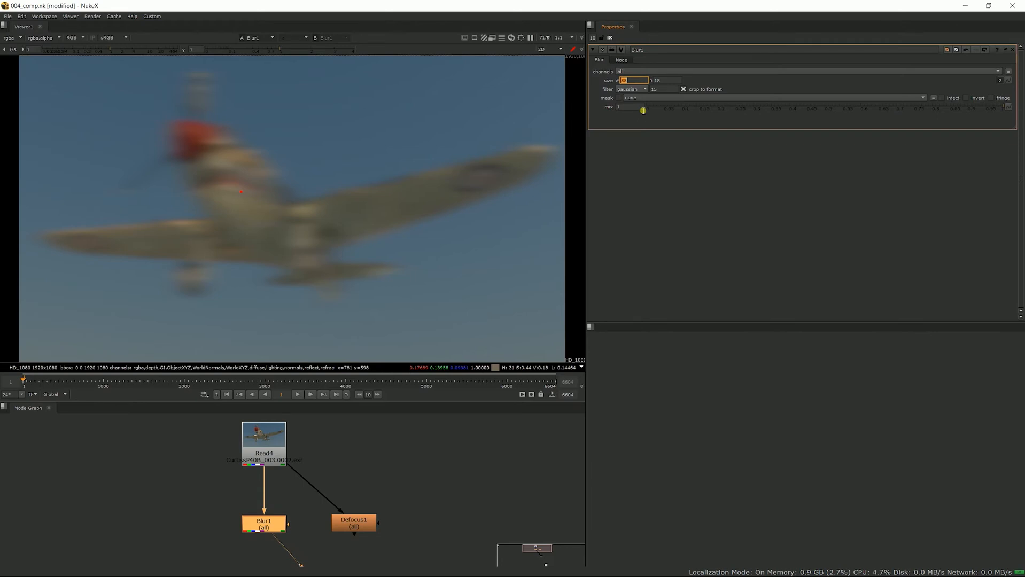
drag(643, 109, 889, 98)
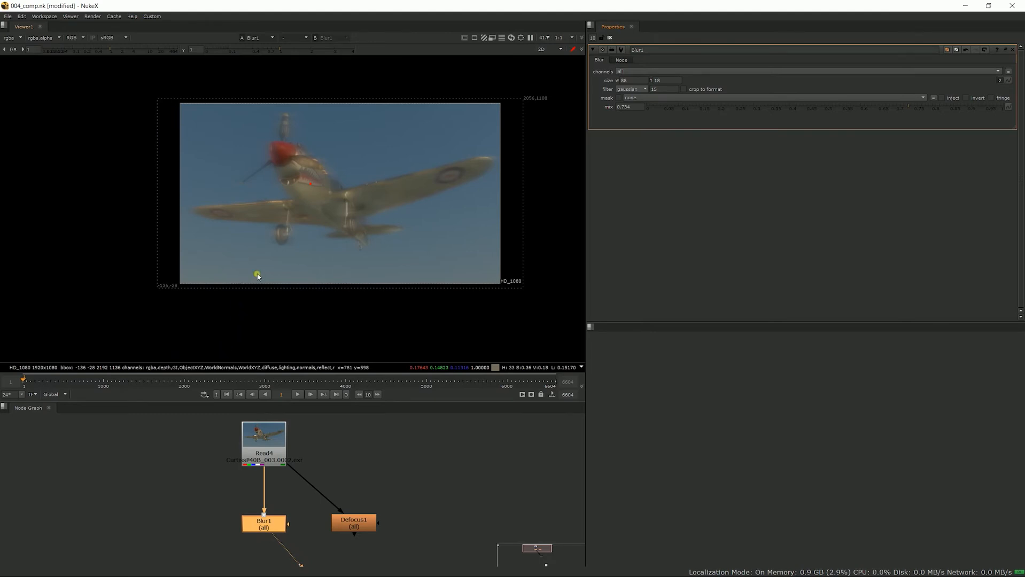
mouse_move(201, 284)
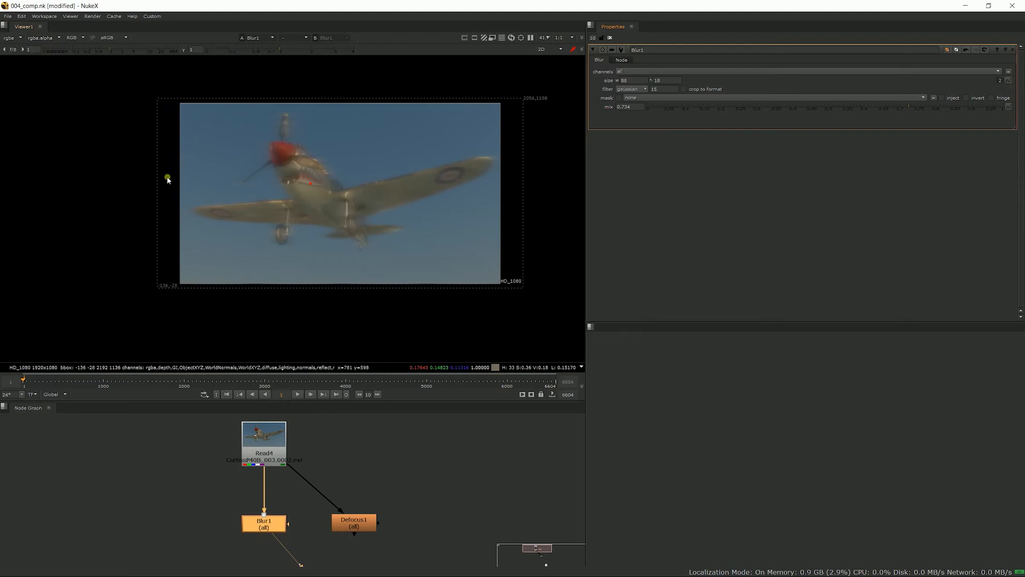
mouse_move(208, 256)
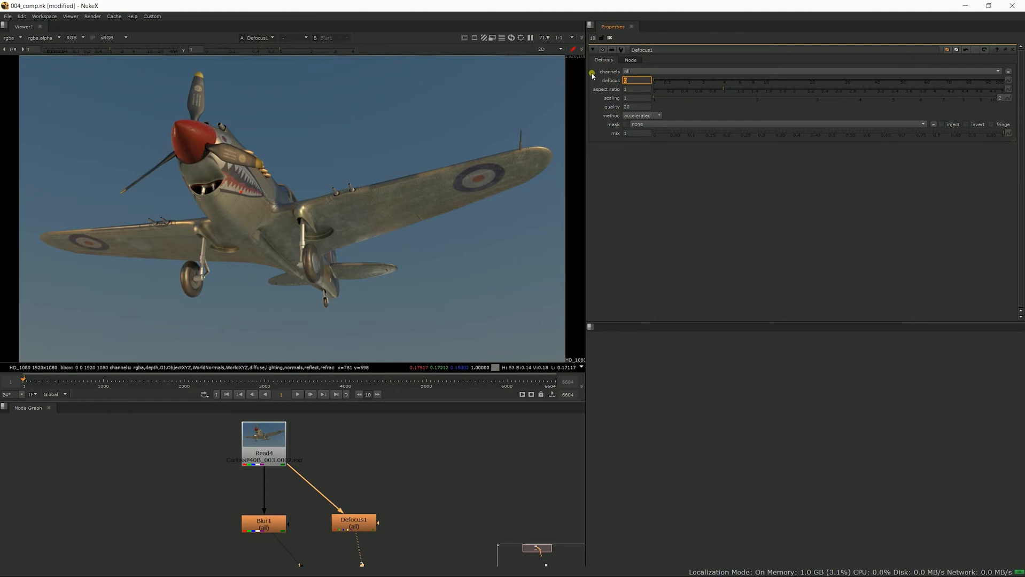
mouse_move(305, 434)
text(0)
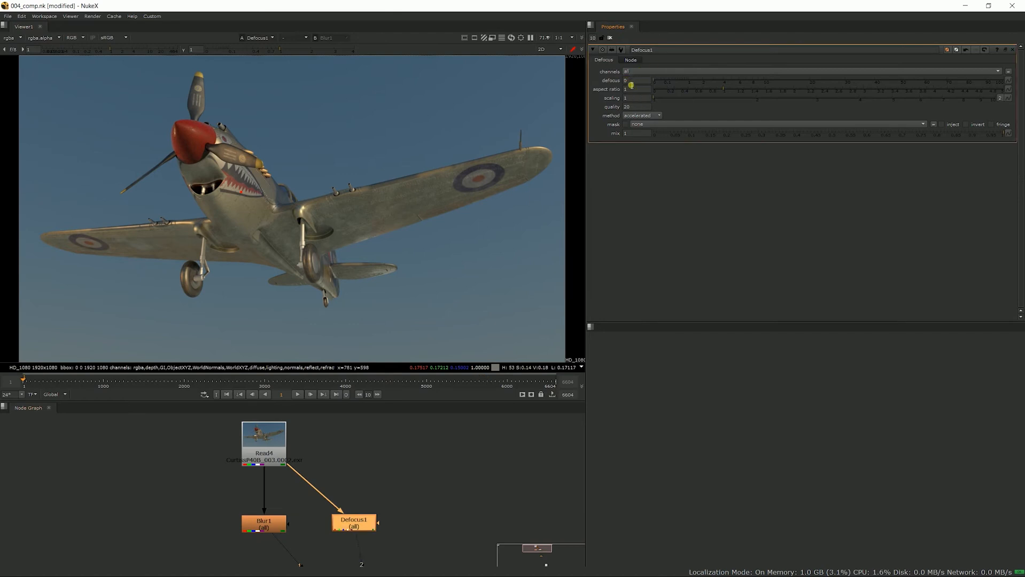
Set Defocus1's defocus amount to 10 so the aircraft goes out of focus.
text(10)
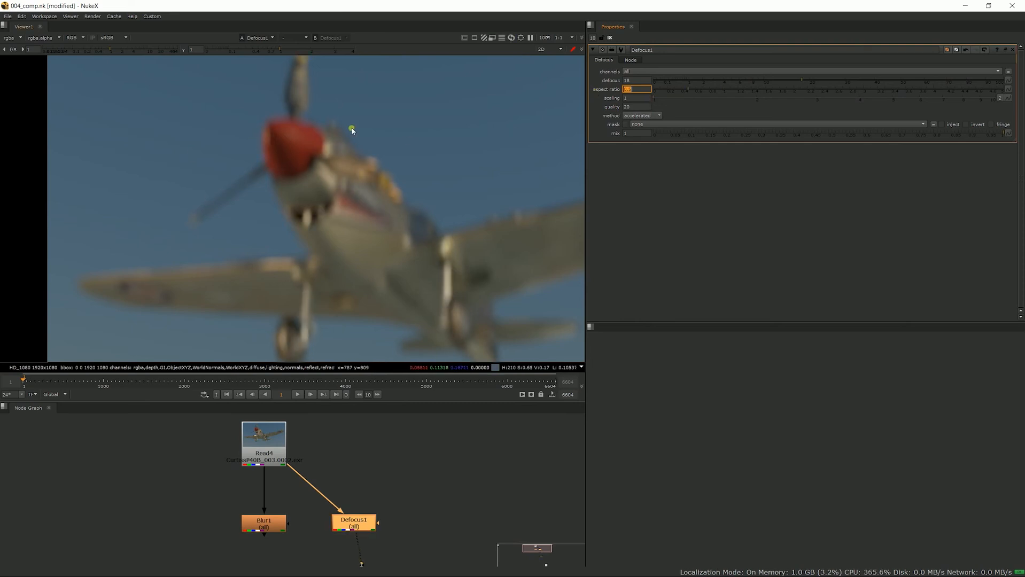
mouse_move(216, 191)
text(0.5)
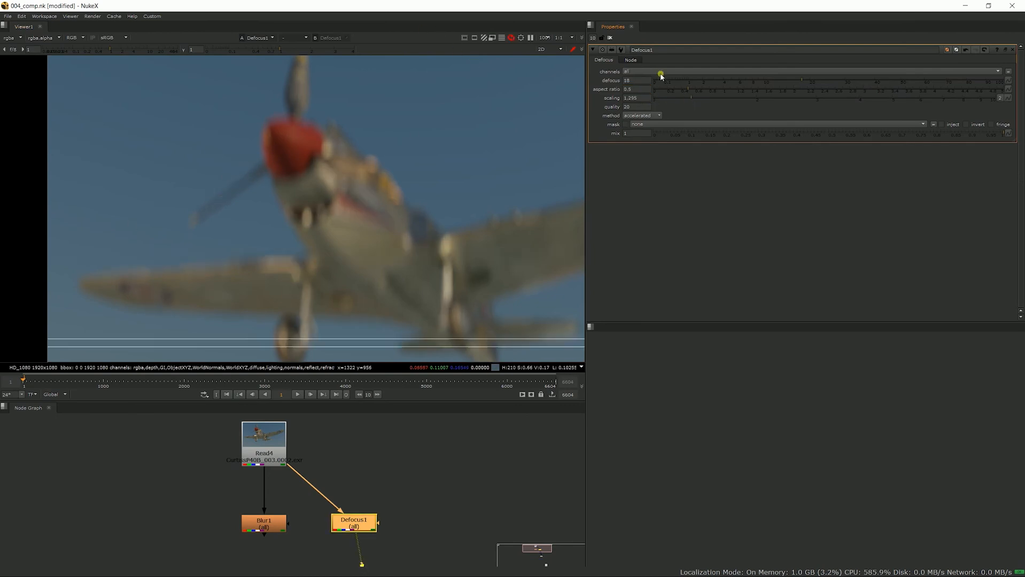
Set Defocus1's aspect ratio to 0.5, try full precision, then keep the accelerated method.
click(636, 98)
text(1)
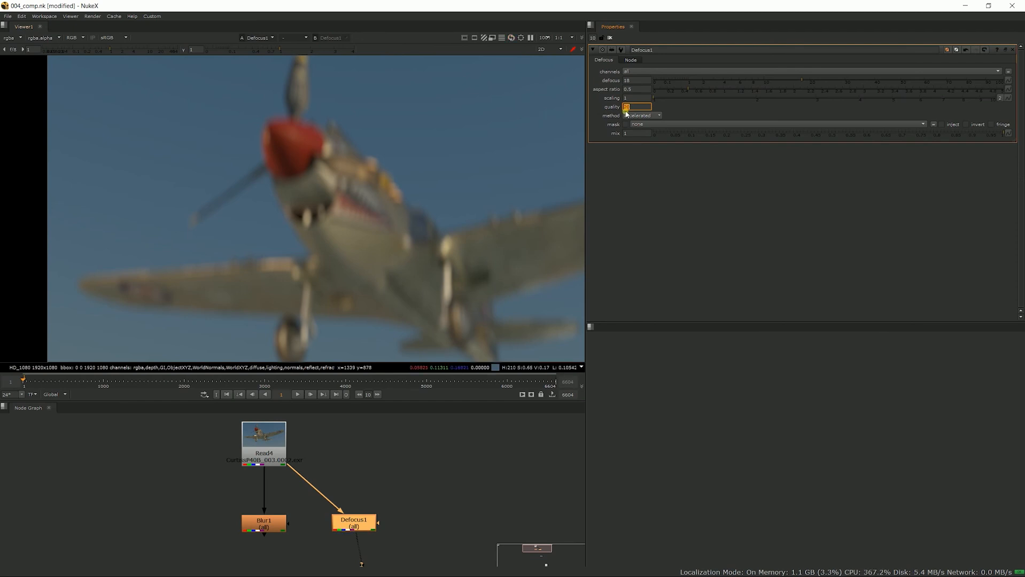
click(640, 115)
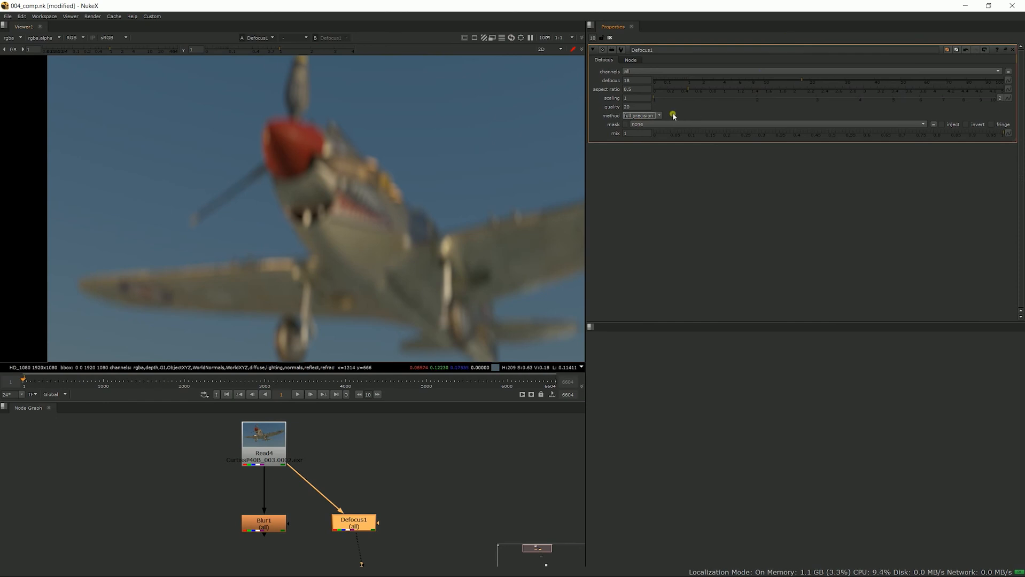
click(641, 115)
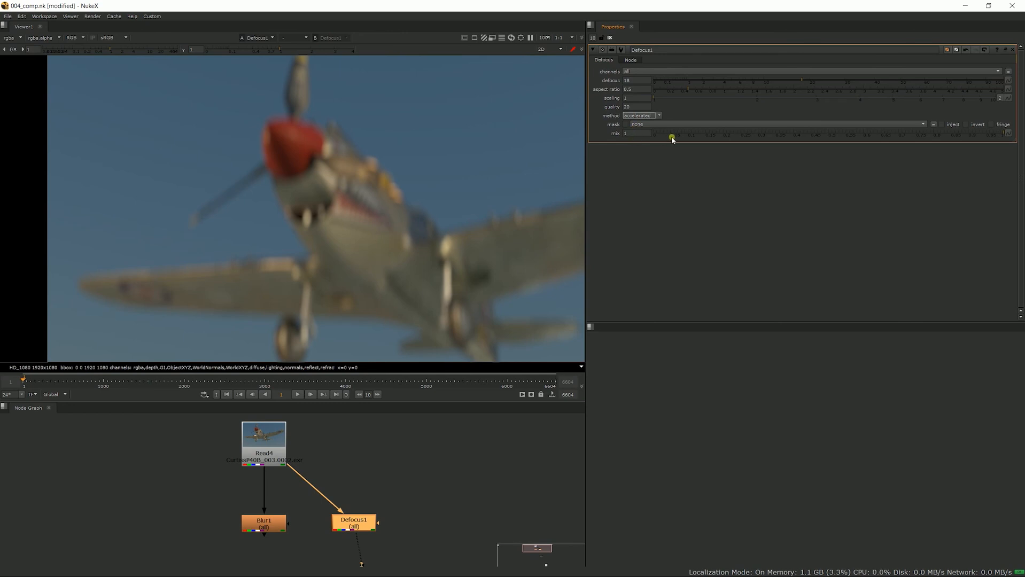
mouse_move(318, 163)
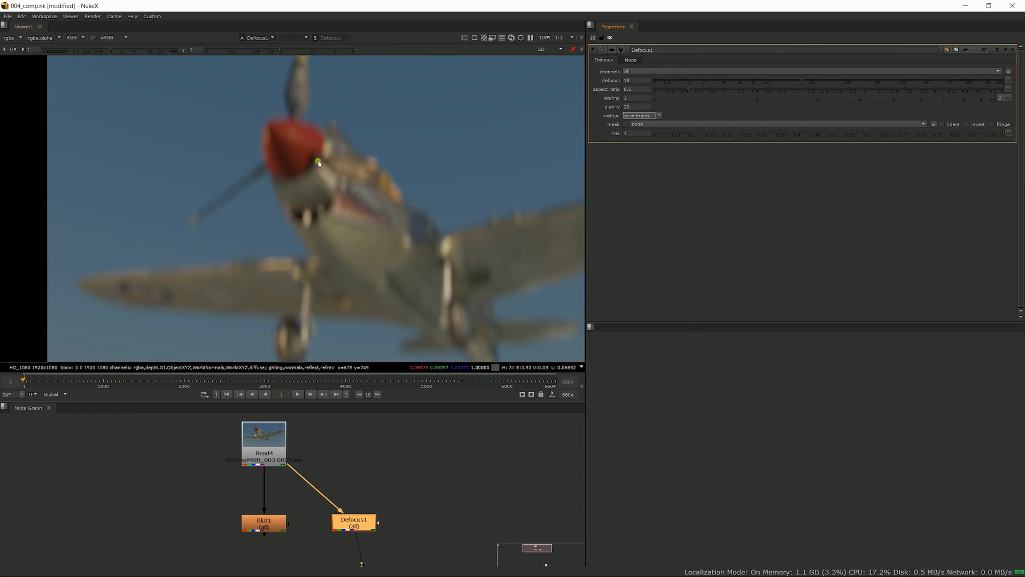
mouse_move(293, 304)
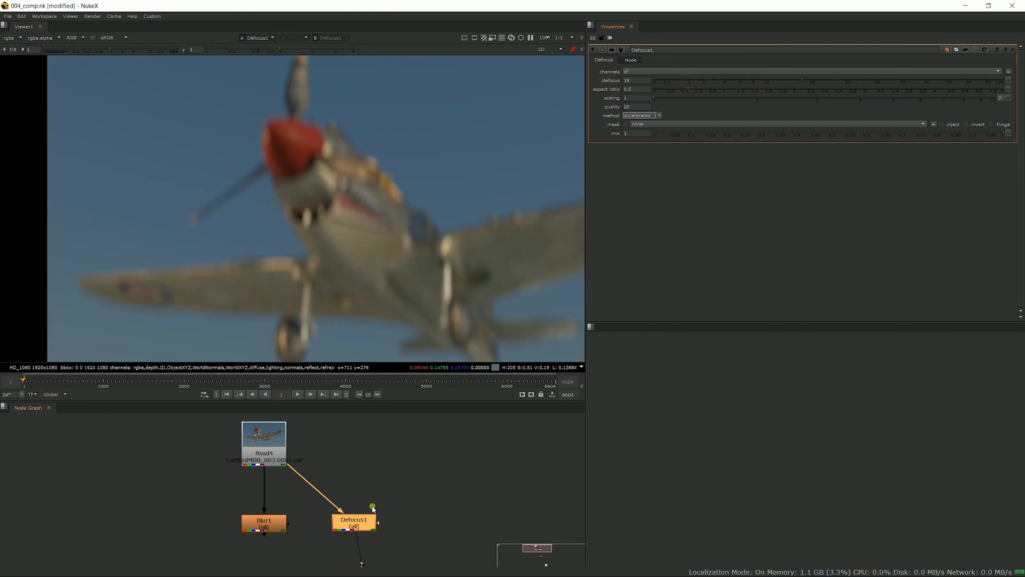
mouse_move(351, 495)
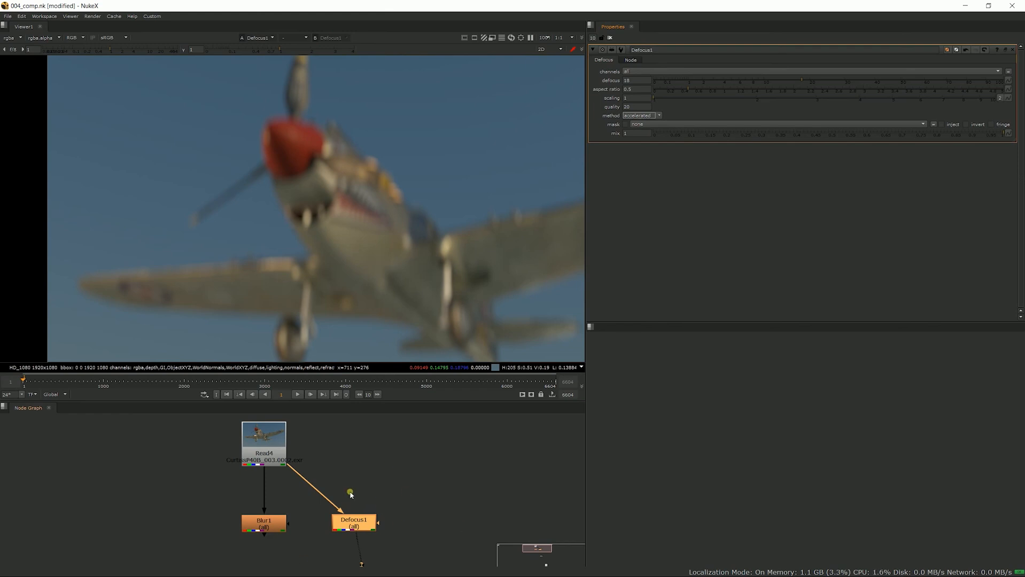
mouse_move(215, 426)
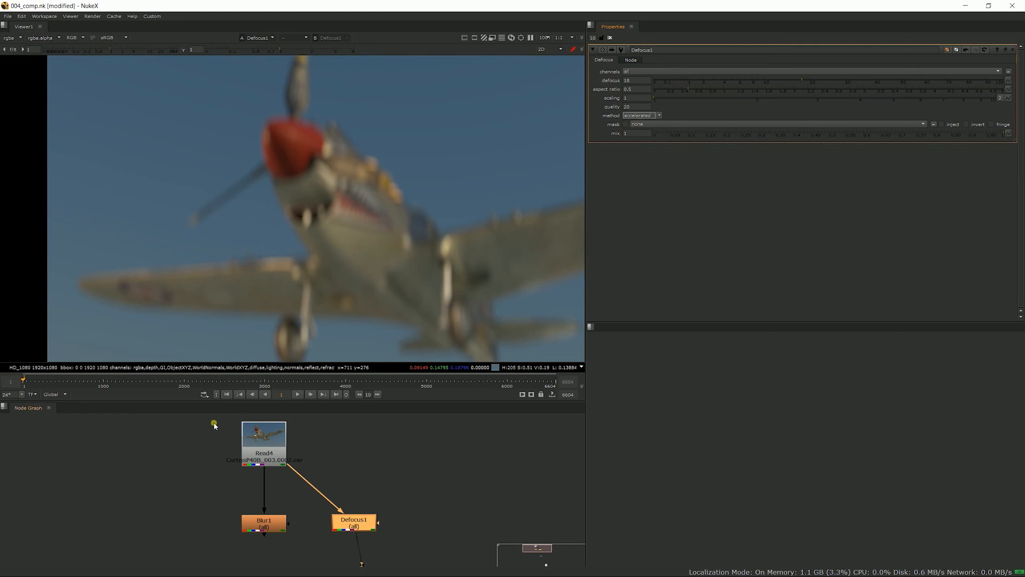
mouse_move(169, 407)
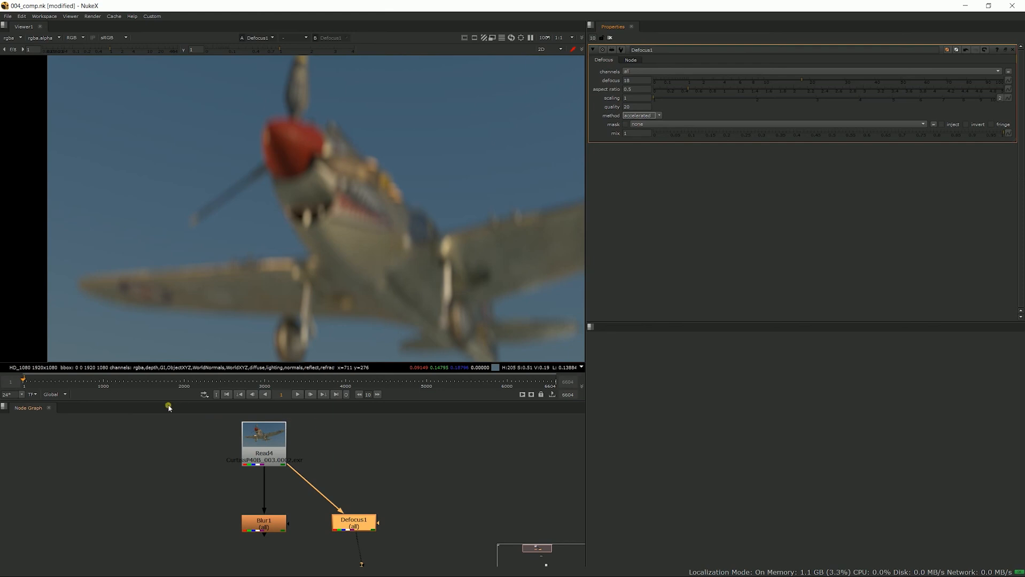